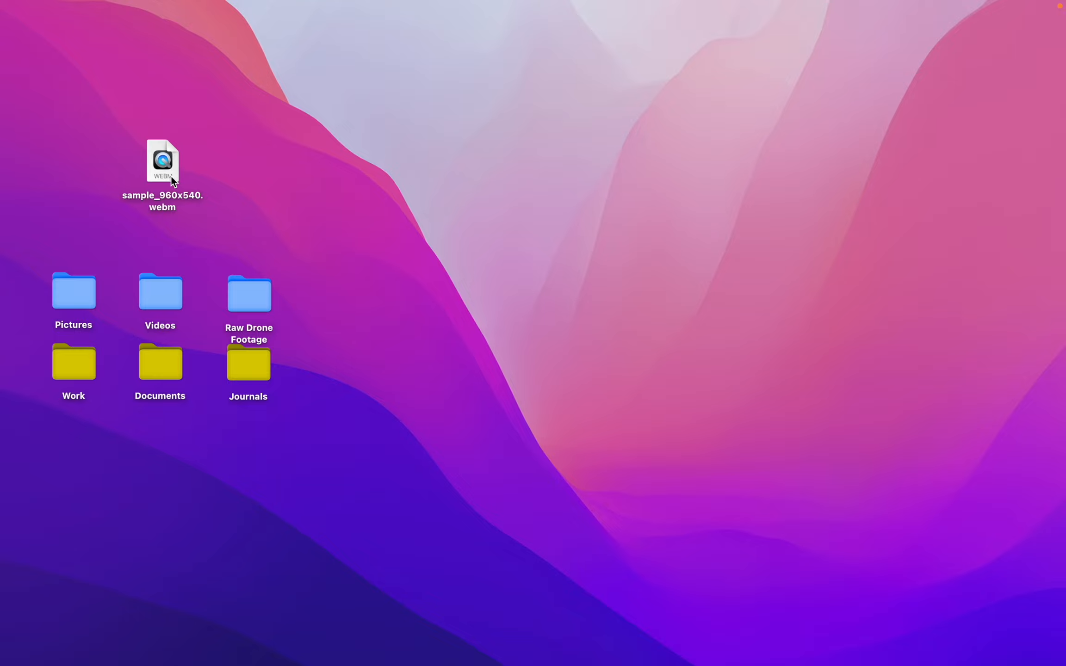
- Find the WebM video won't open natively, dismiss the warning and launch WALTR PRO via Spotlight
double_click(162, 161)
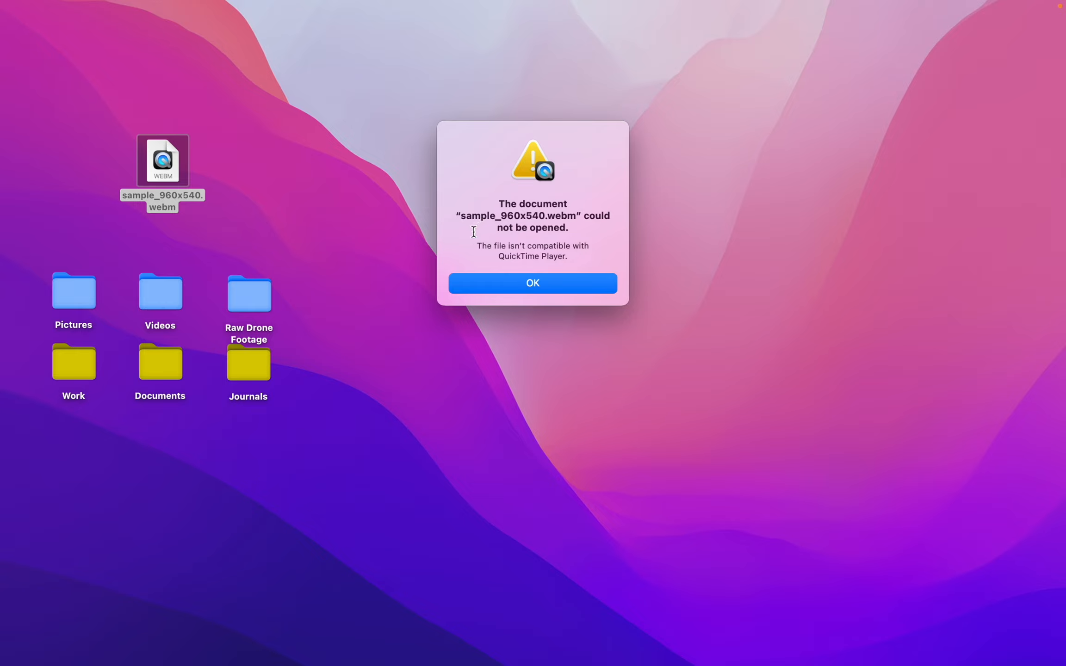
left_click(532, 283)
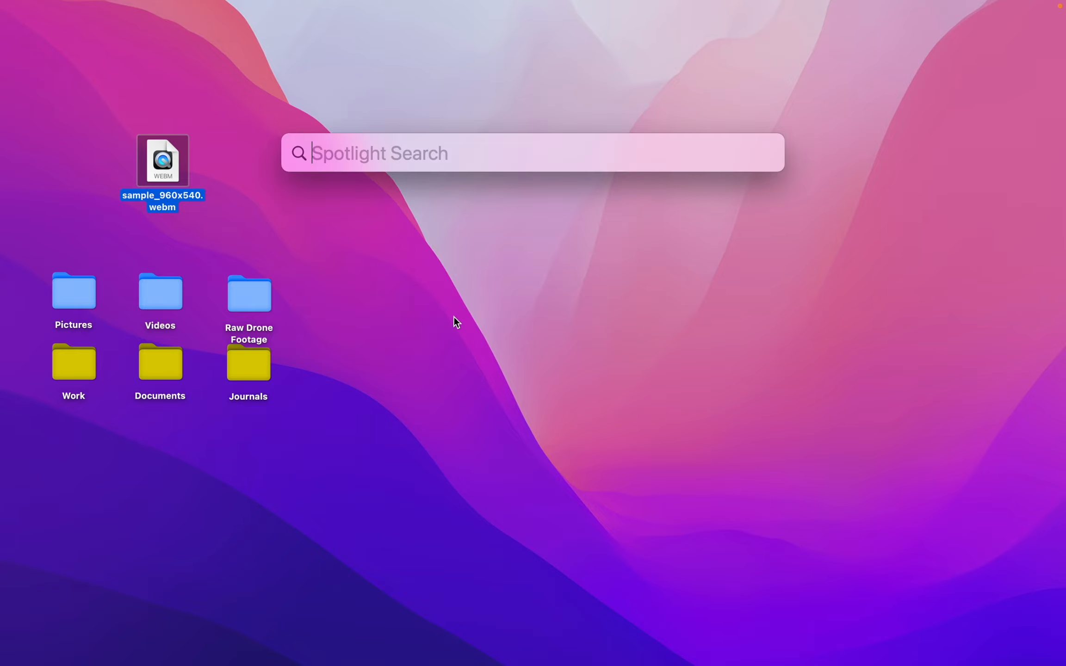
key("Escape")
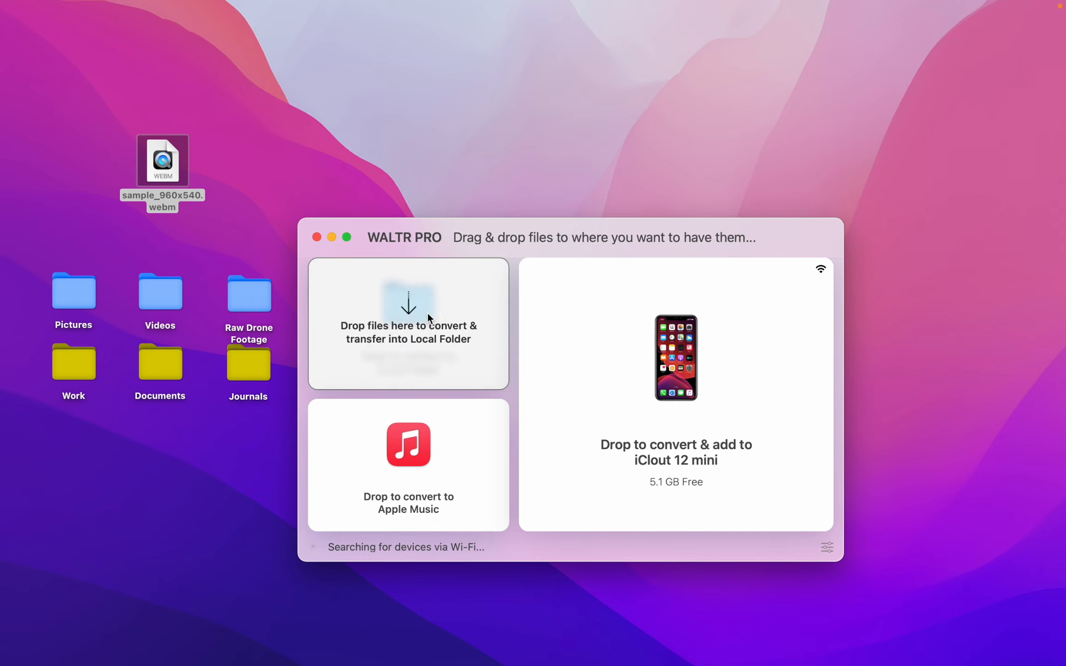
- Drop the WebM onto the Local Folder tile to get sample_960x540.mp4, preview it in QuickTime and close the player
left_click_drag(162, 162, 408, 319)
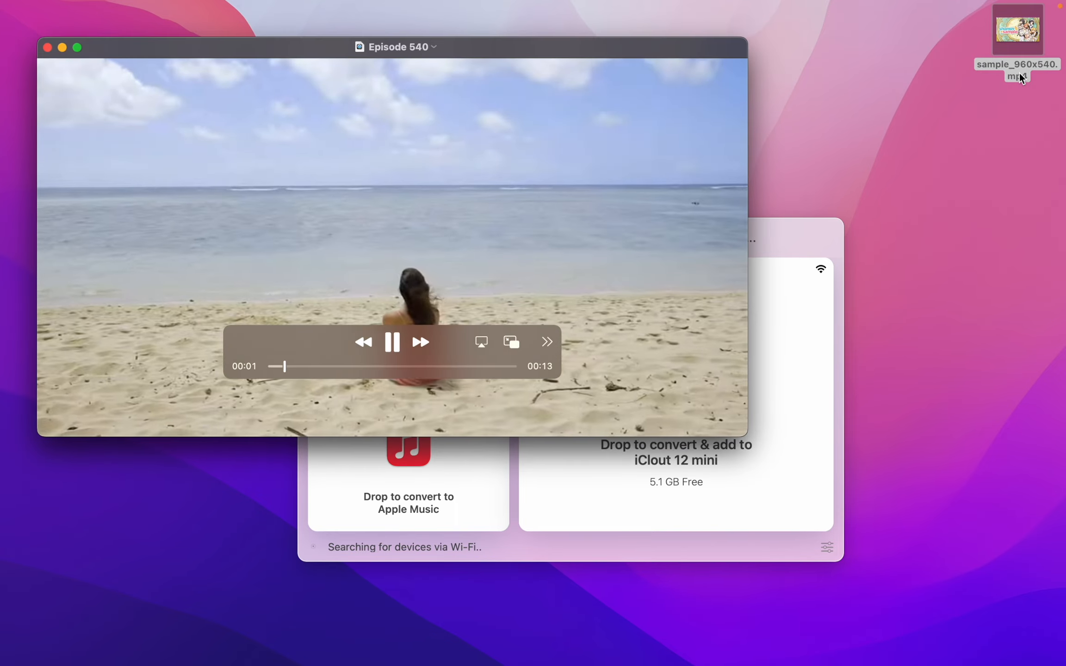
left_click(393, 342)
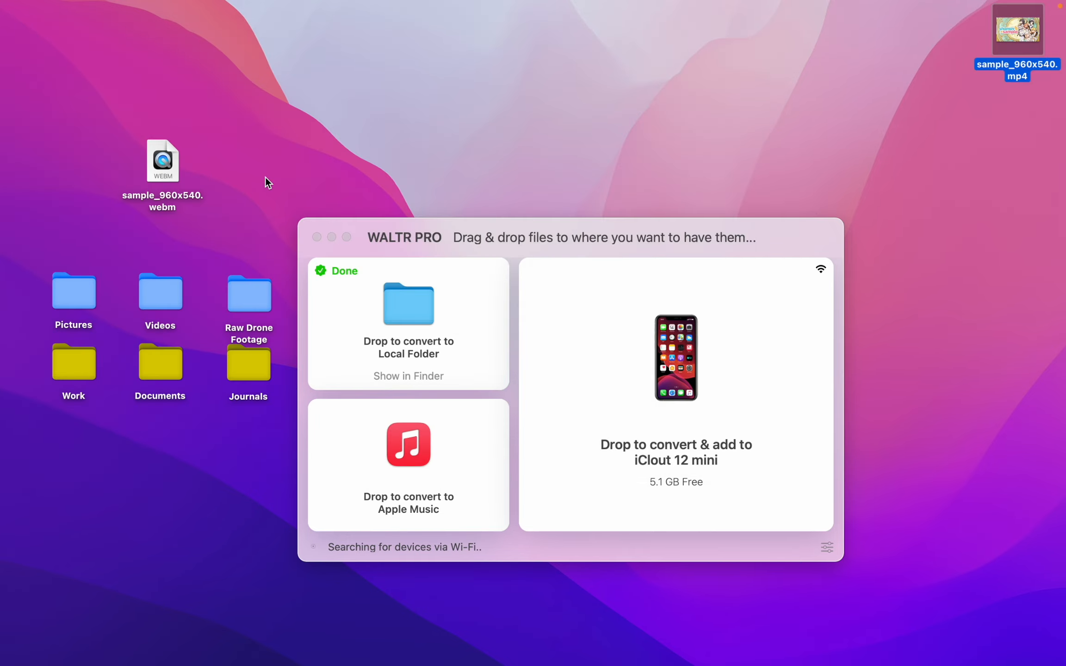
- Drag the WebM file across the WALTR PRO window toward the Softorino website link
left_click_drag(163, 161, 611, 367)
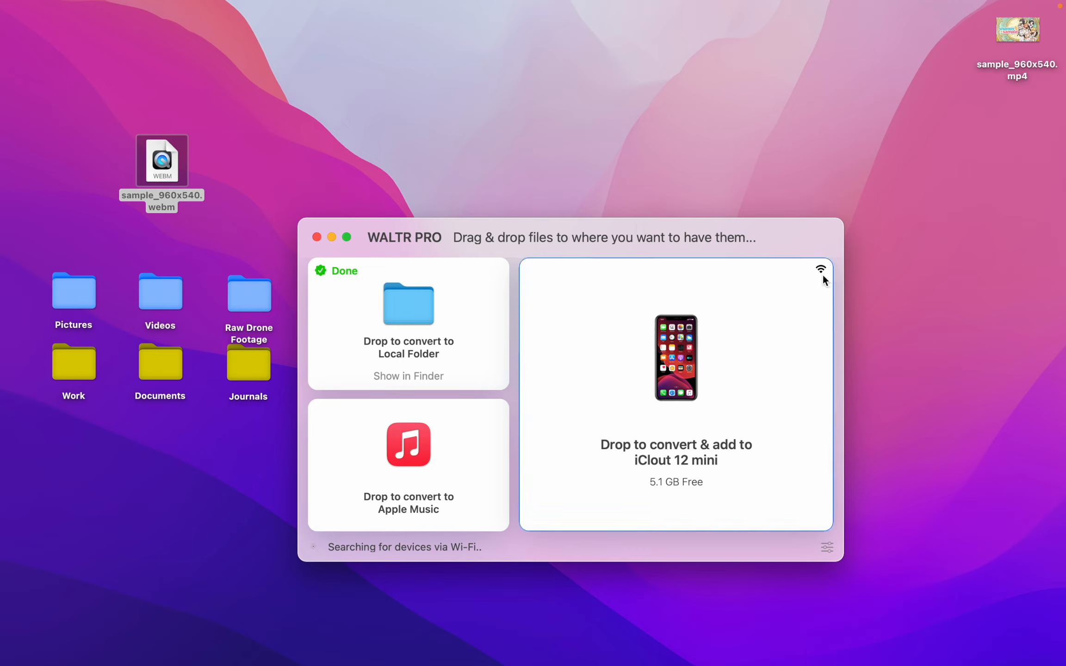
mouse_move(406, 223)
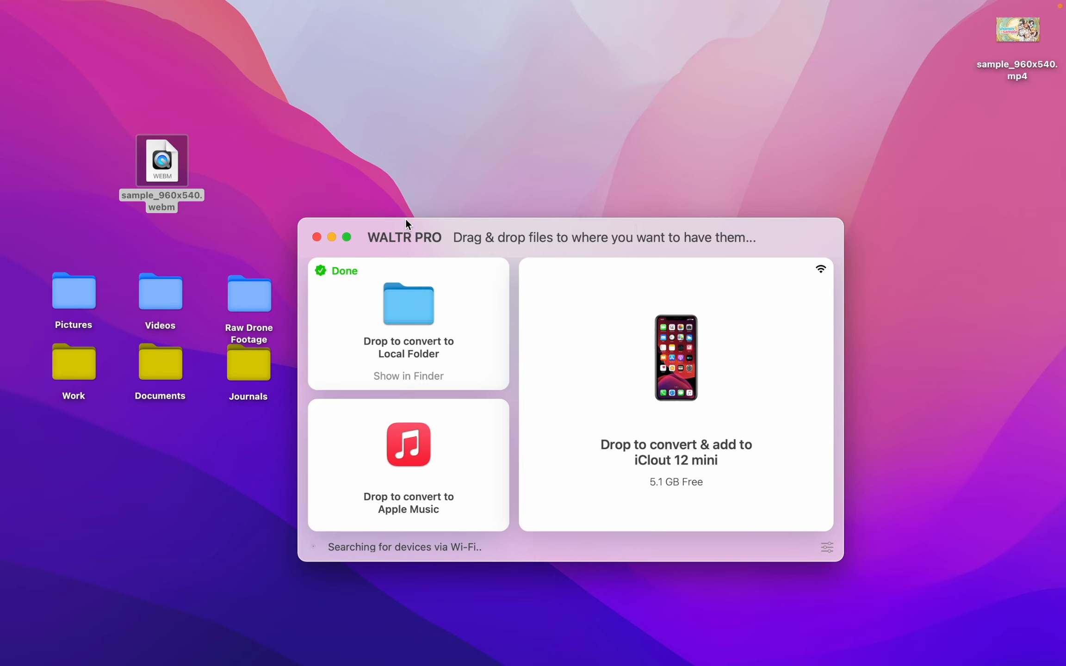
mouse_move(427, 255)
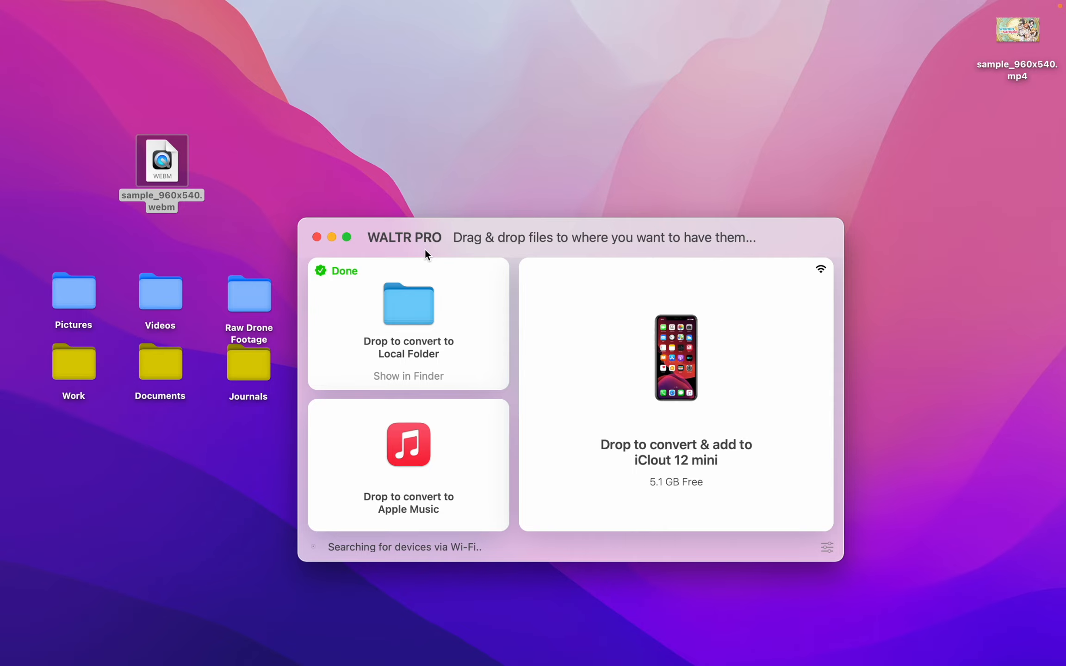
mouse_move(22, 149)
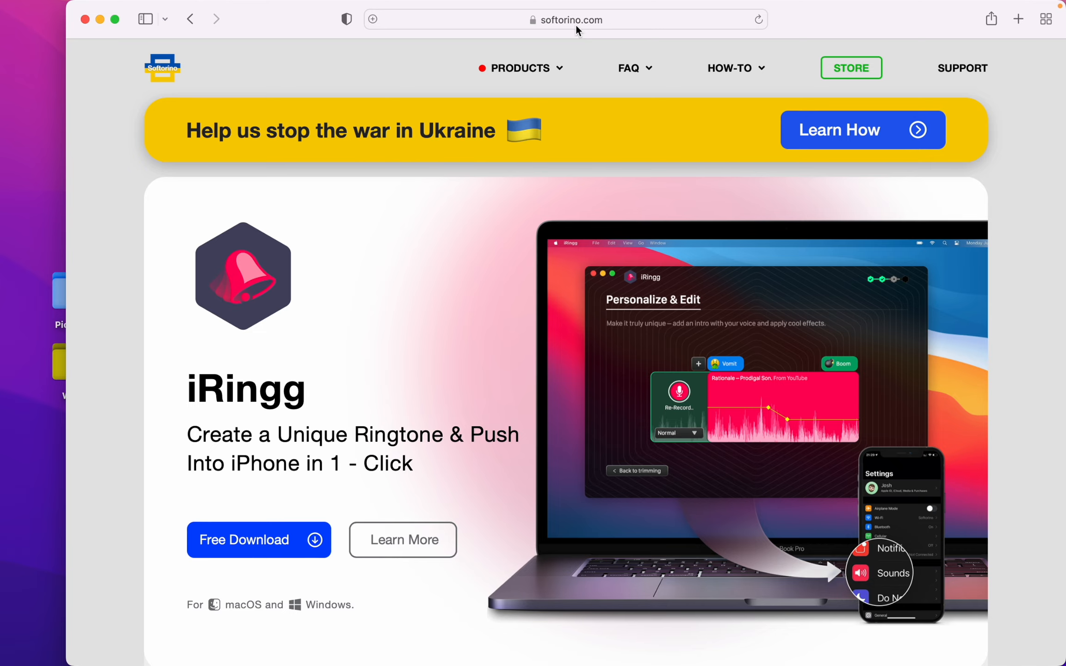
- Bring softorino.com into focus and scroll past the WALTR PRO banner to the Universal License product grid
left_click(519, 67)
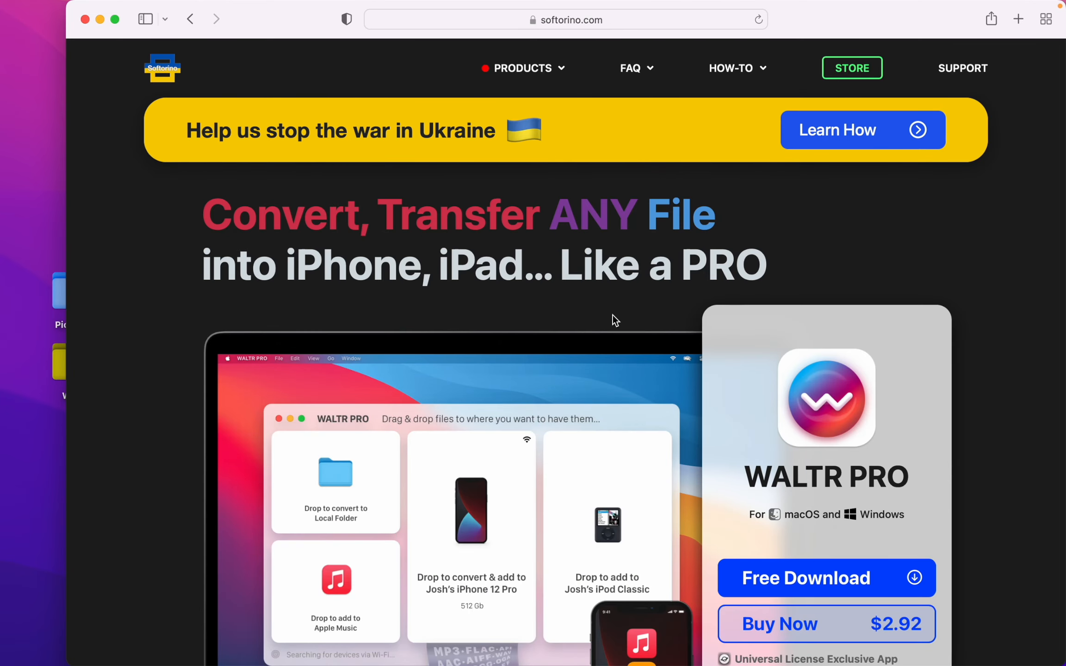
scroll("down", 3)
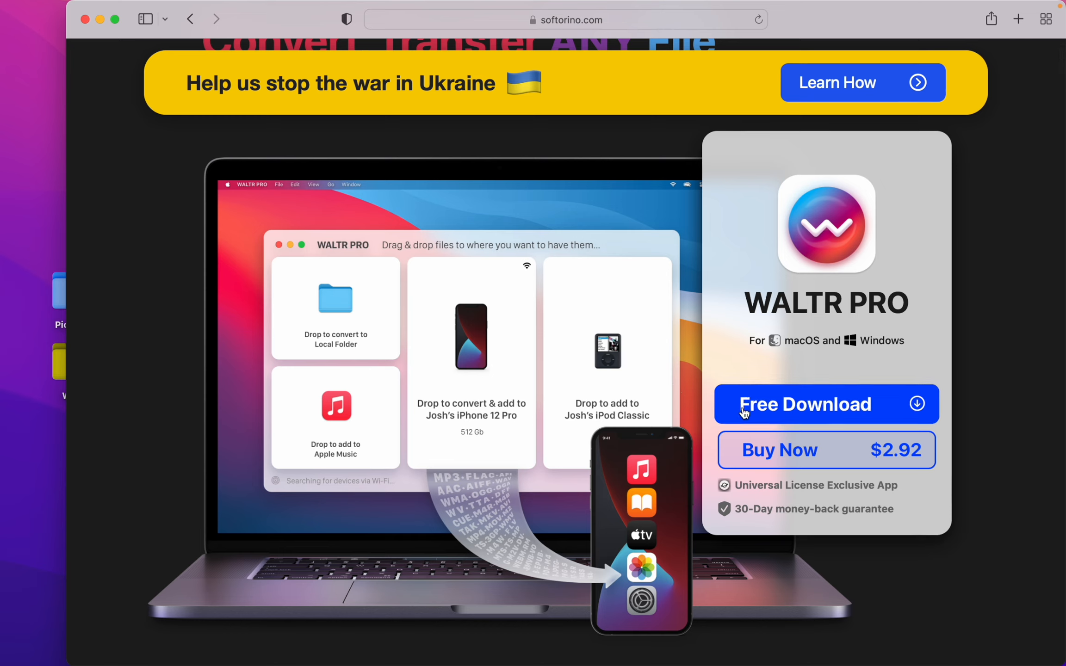
mouse_move(766, 474)
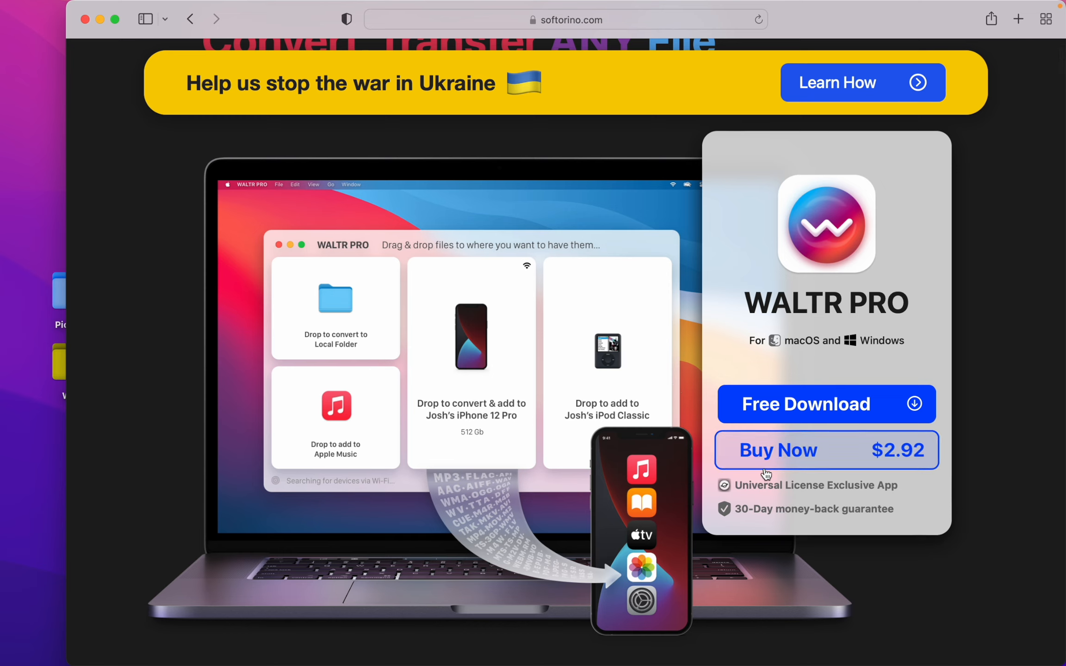
mouse_move(432, 318)
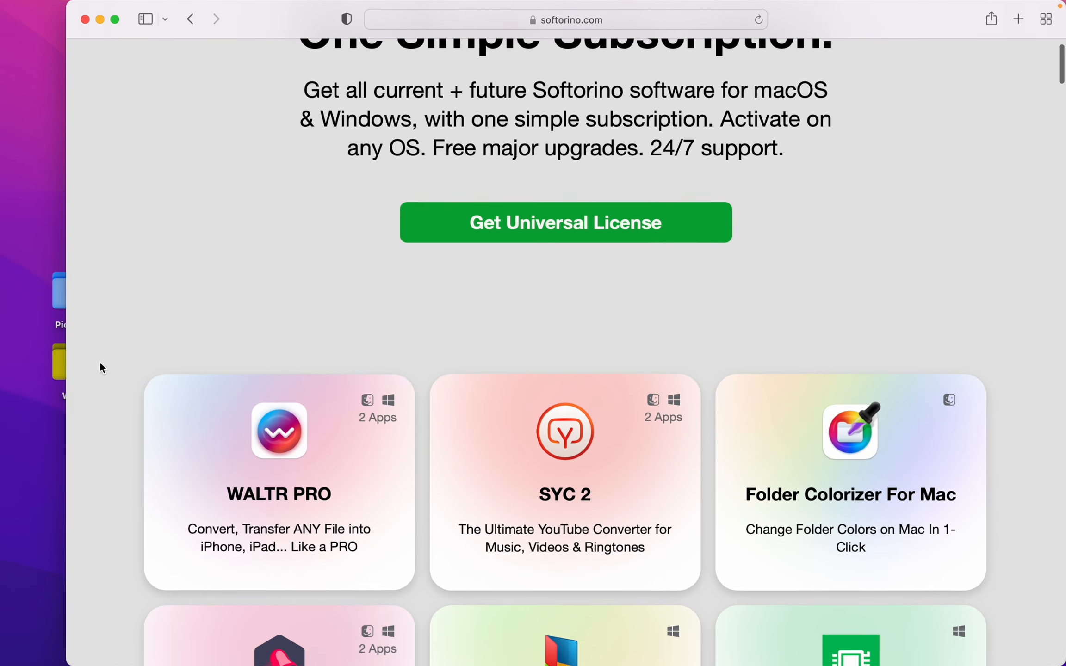
- Scroll through the Softorino product cards down to PicFindr, SYC PRO and altTunes, then back up slightly
scroll("down", 3)
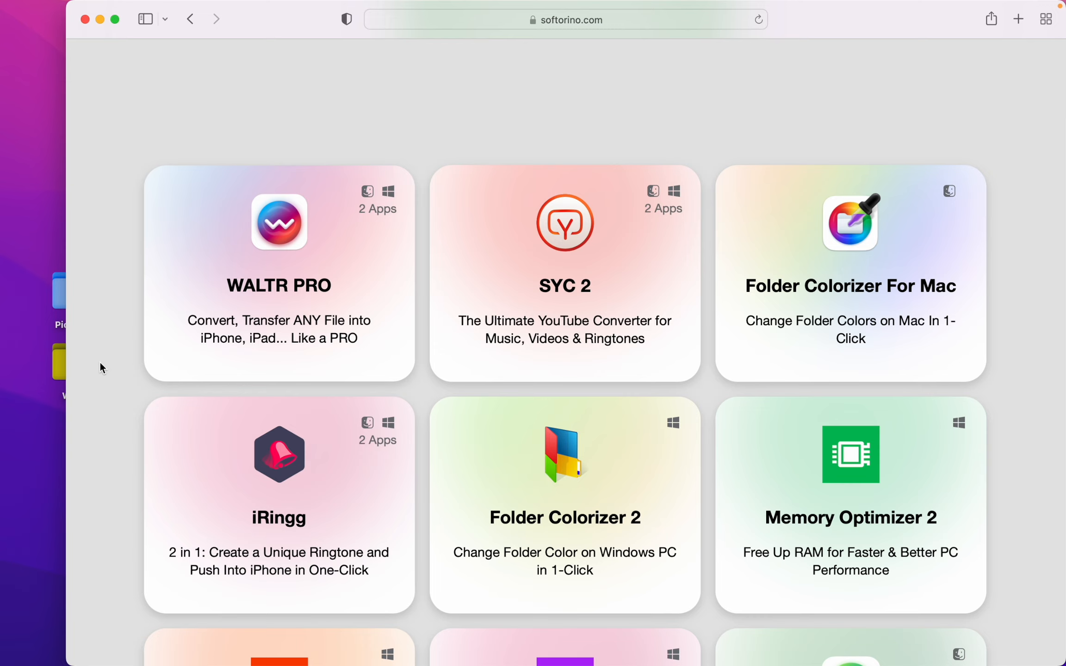
mouse_move(325, 159)
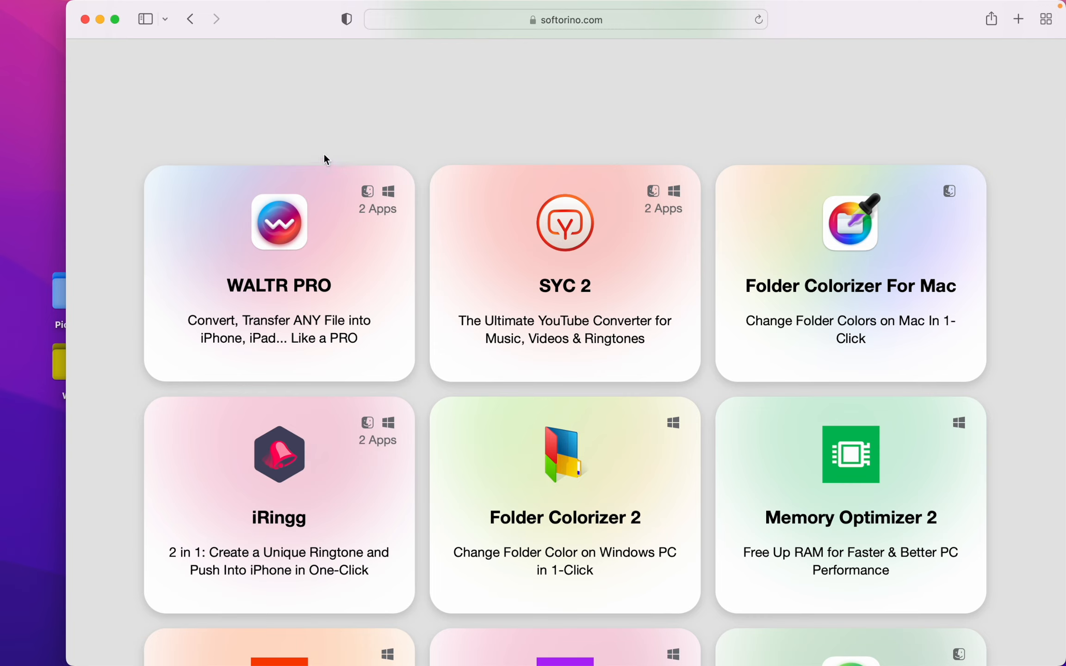
mouse_move(623, 312)
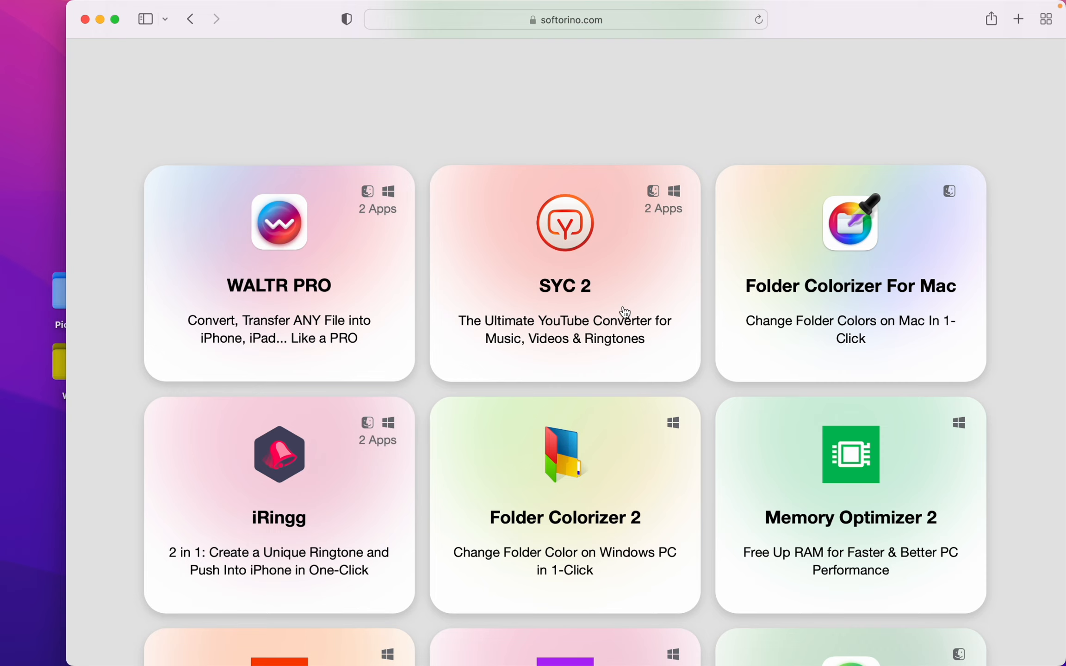
mouse_move(806, 303)
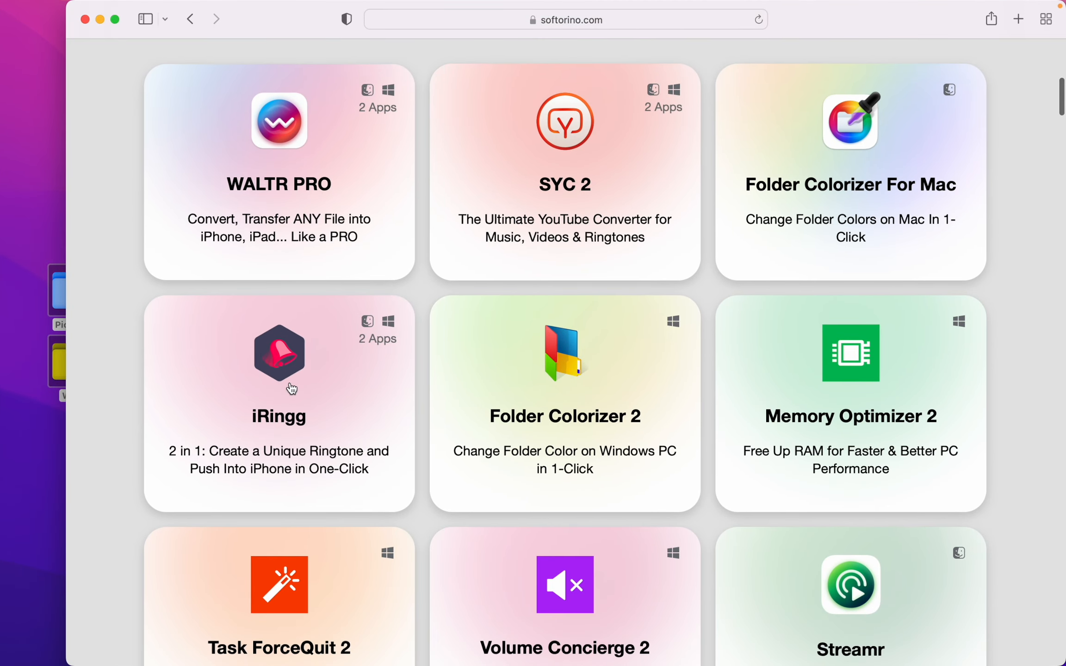
scroll("down", 3)
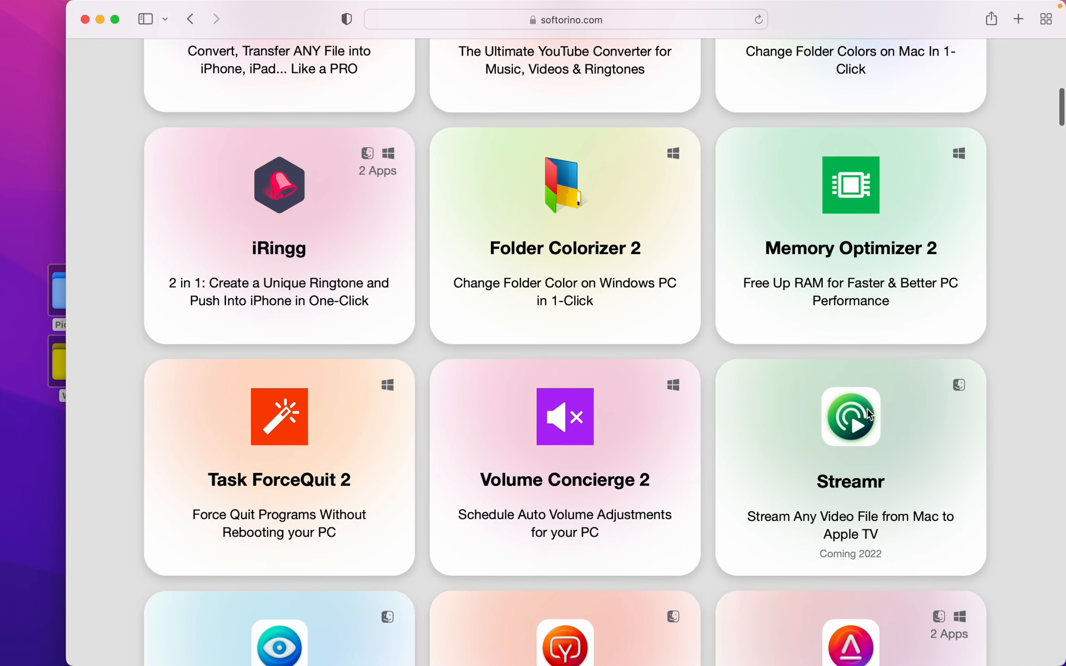
mouse_move(679, 161)
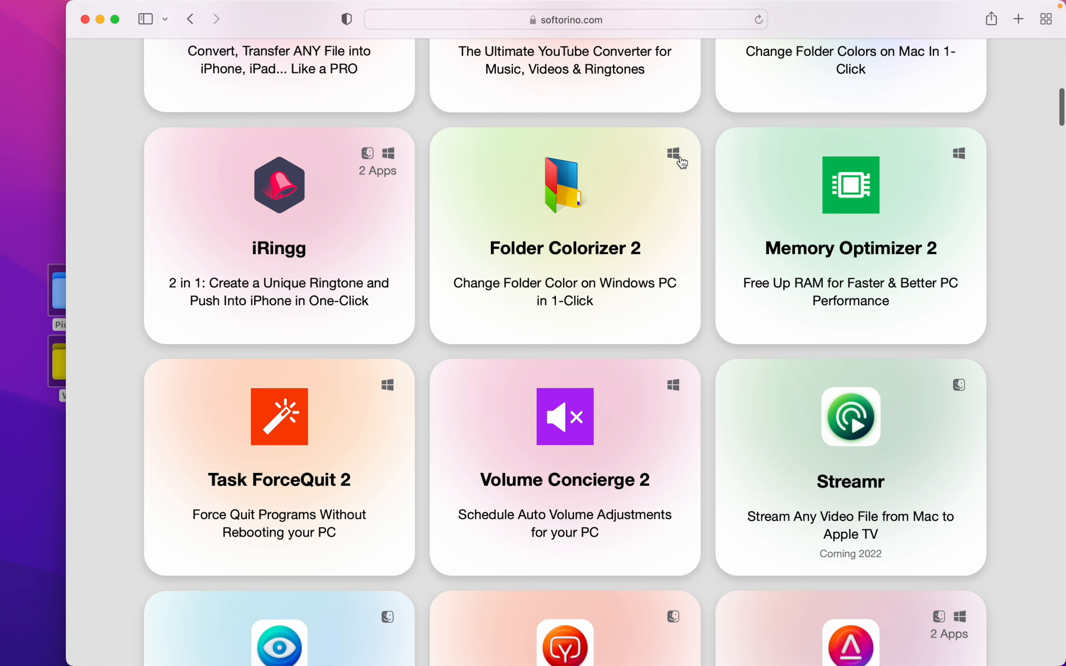
scroll("down", 3)
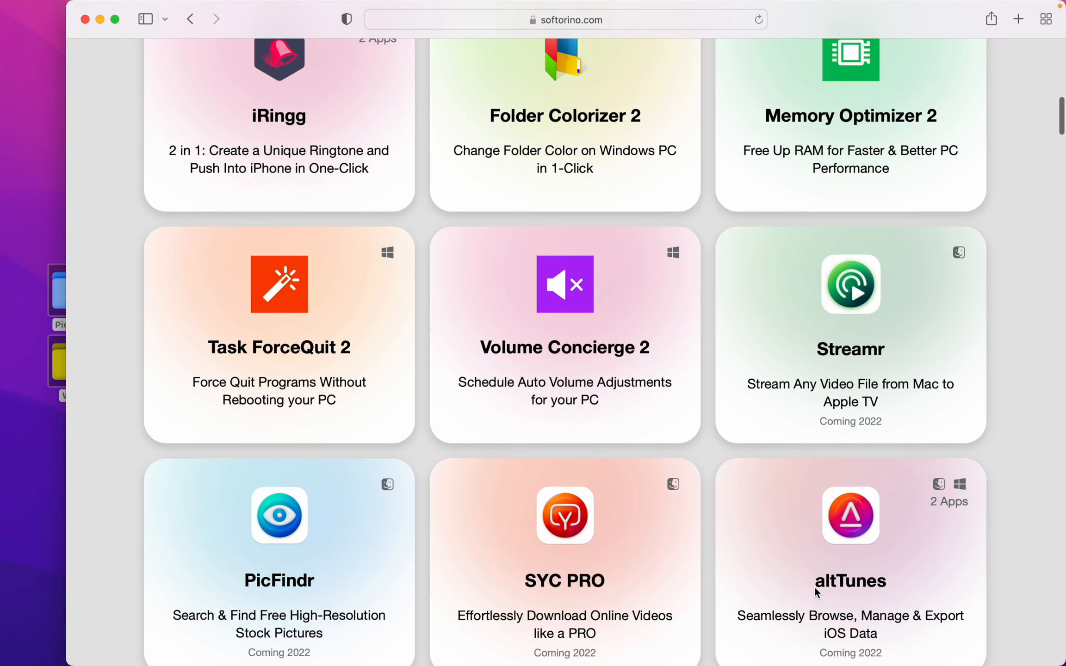
scroll("up", 3)
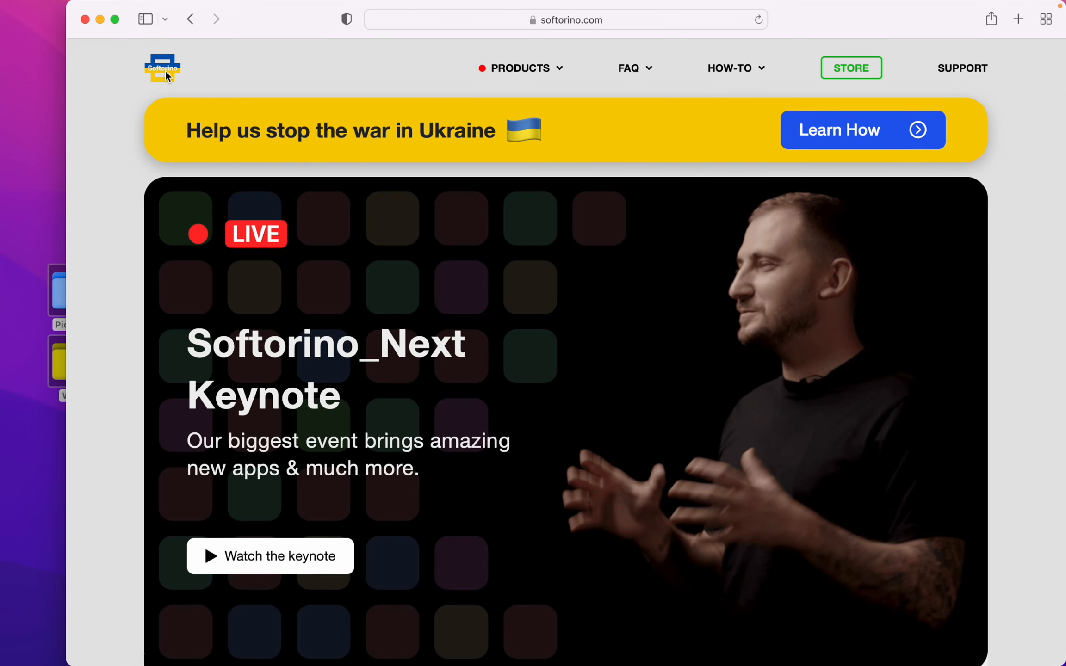
mouse_move(779, 122)
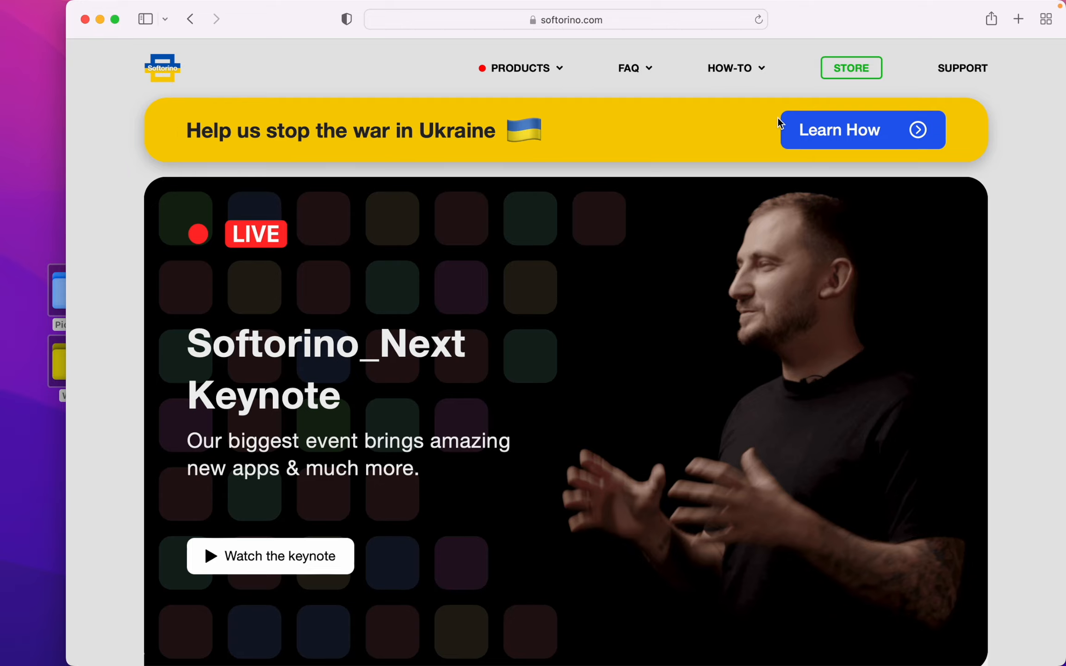
mouse_move(797, 130)
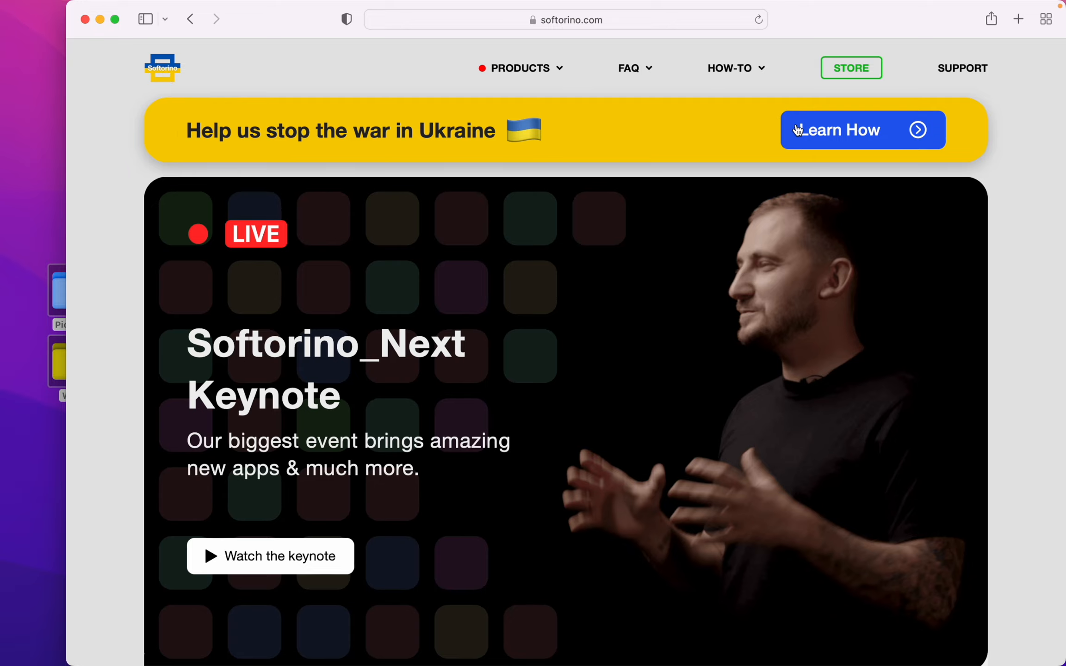